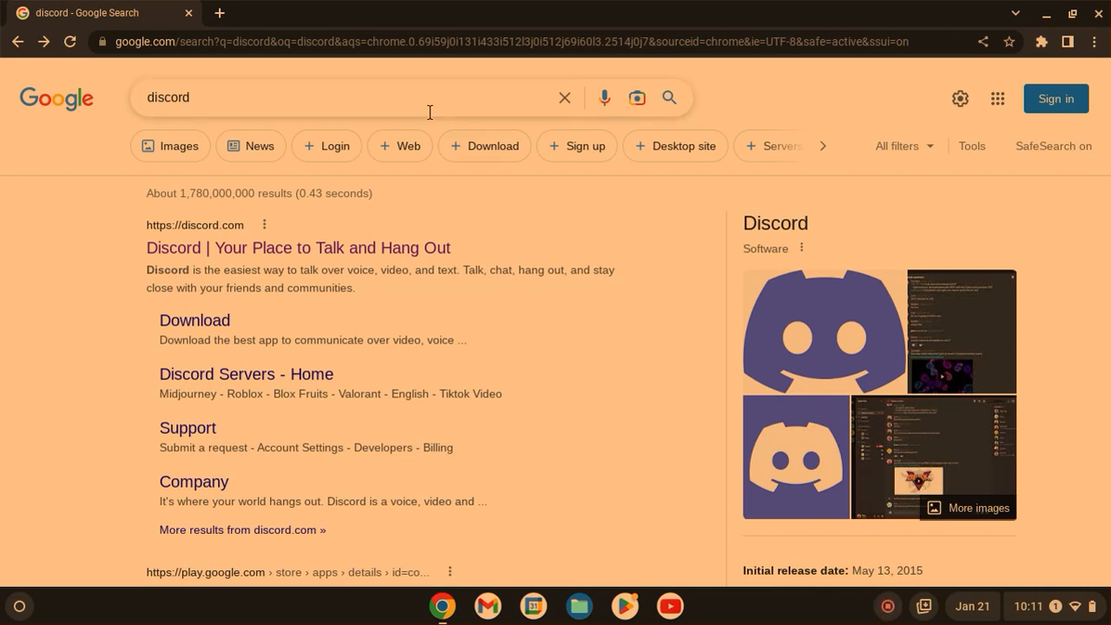
mouse_move(327, 221)
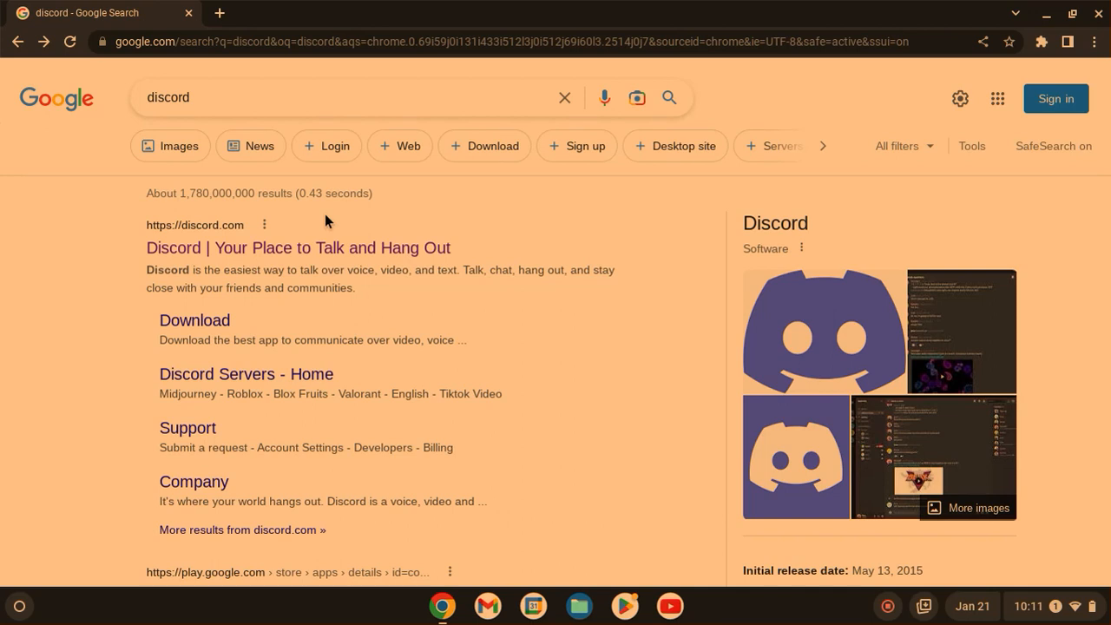
mouse_move(360, 82)
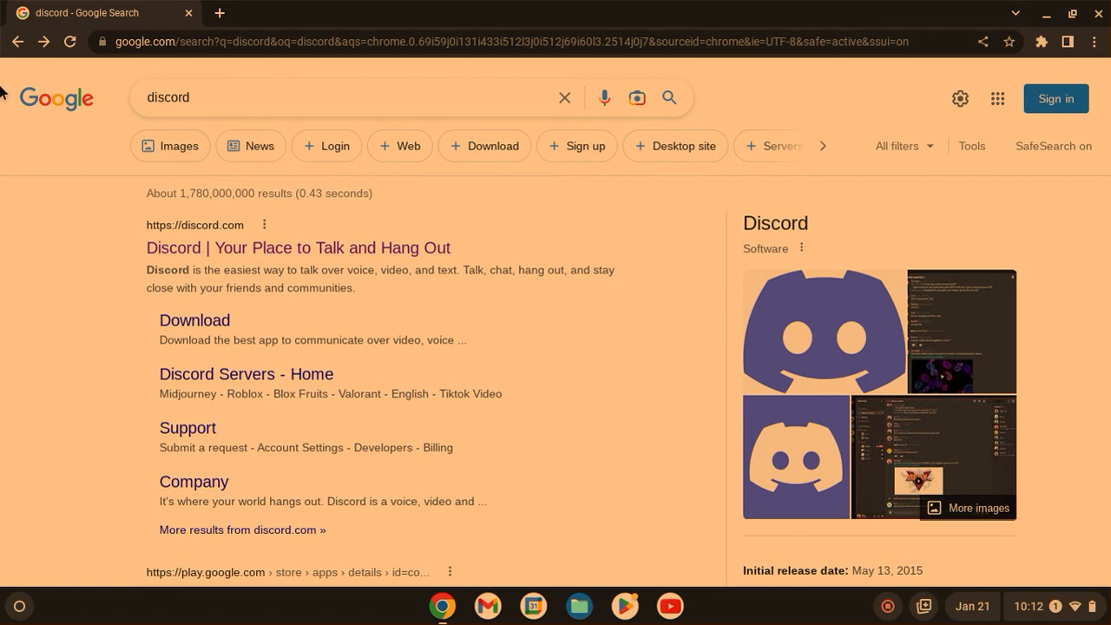
mouse_move(325, 337)
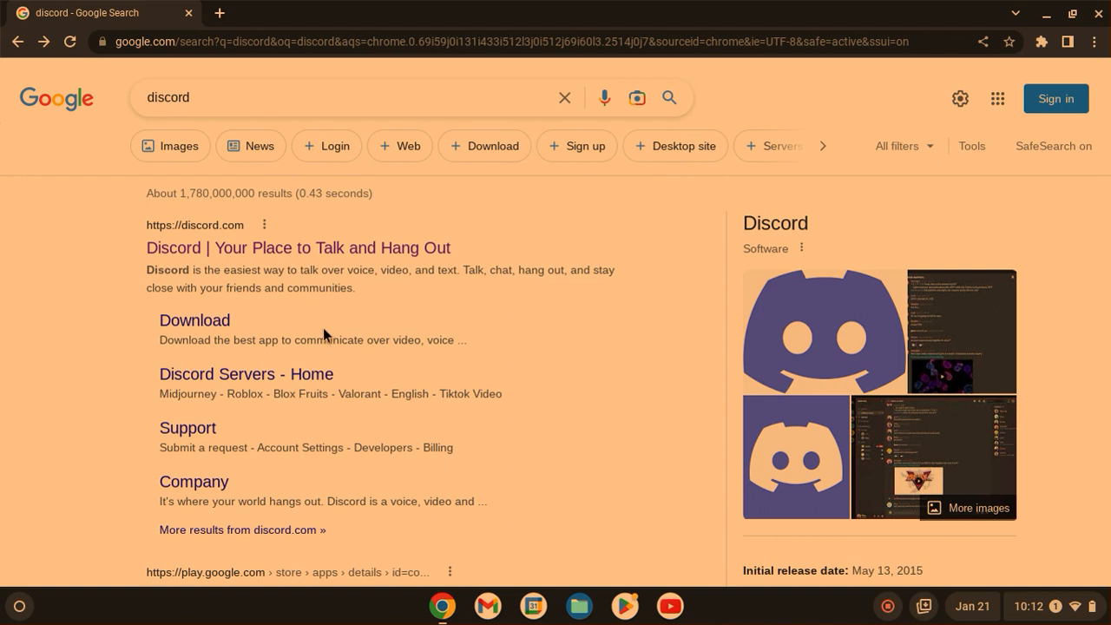
mouse_move(213, 248)
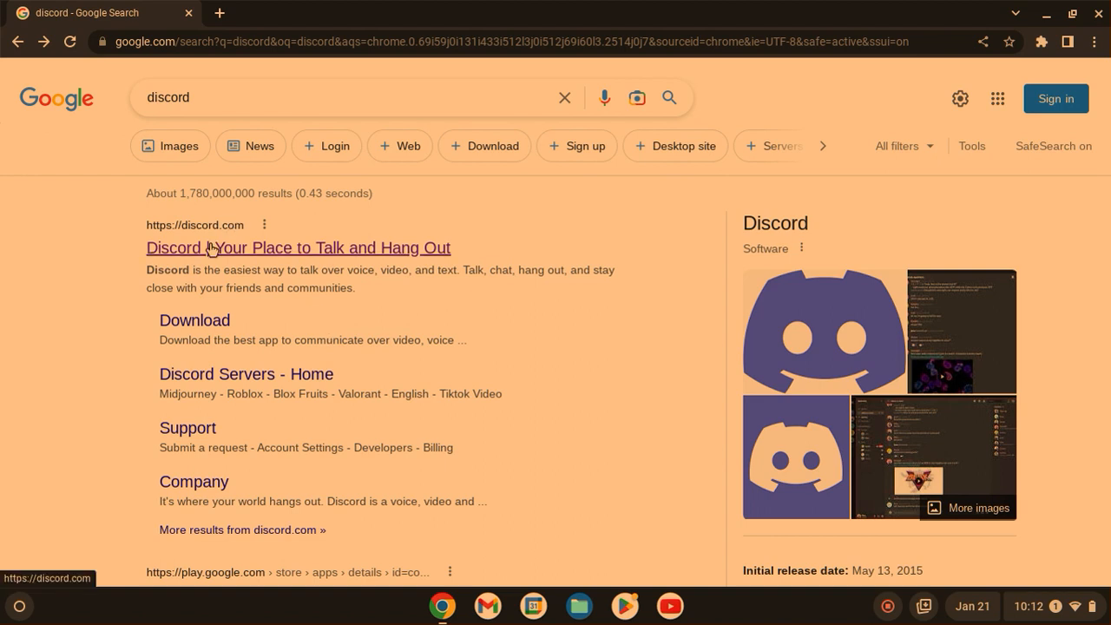
- Try the blocked discord.com result, then view extensions in a new tab, including Bark for Schools
left_click(298, 247)
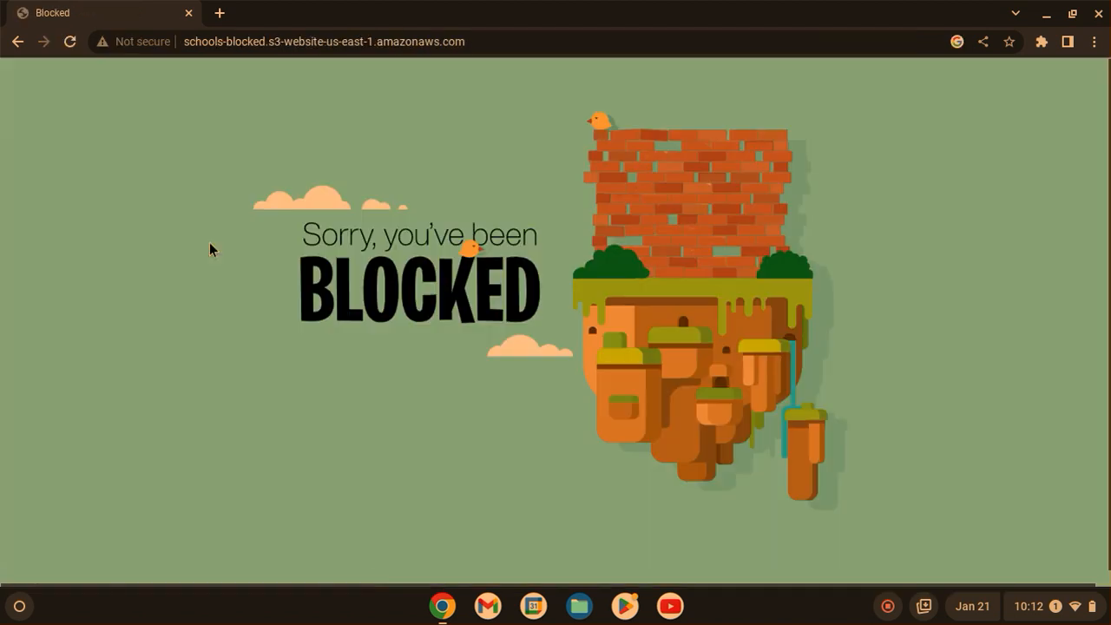
left_click(219, 12)
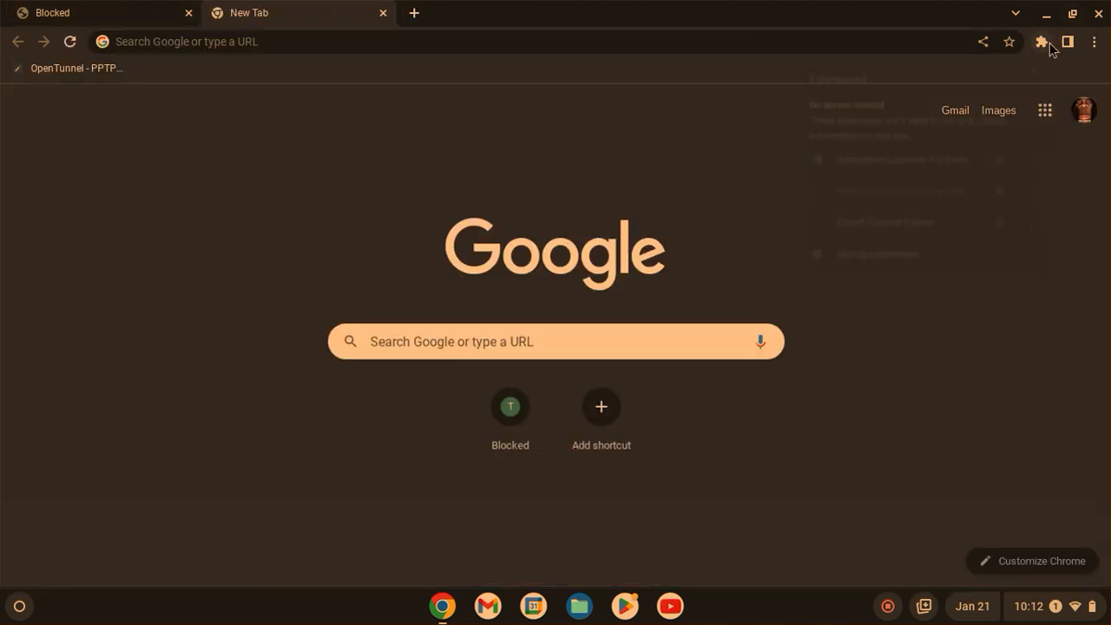
left_click(1041, 42)
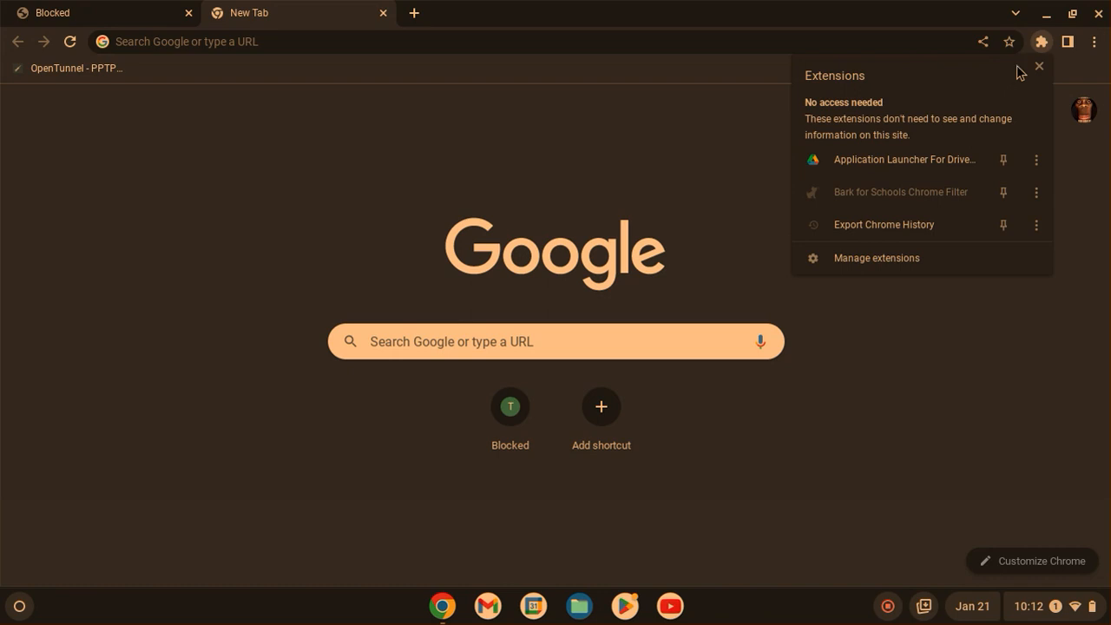
mouse_move(909, 114)
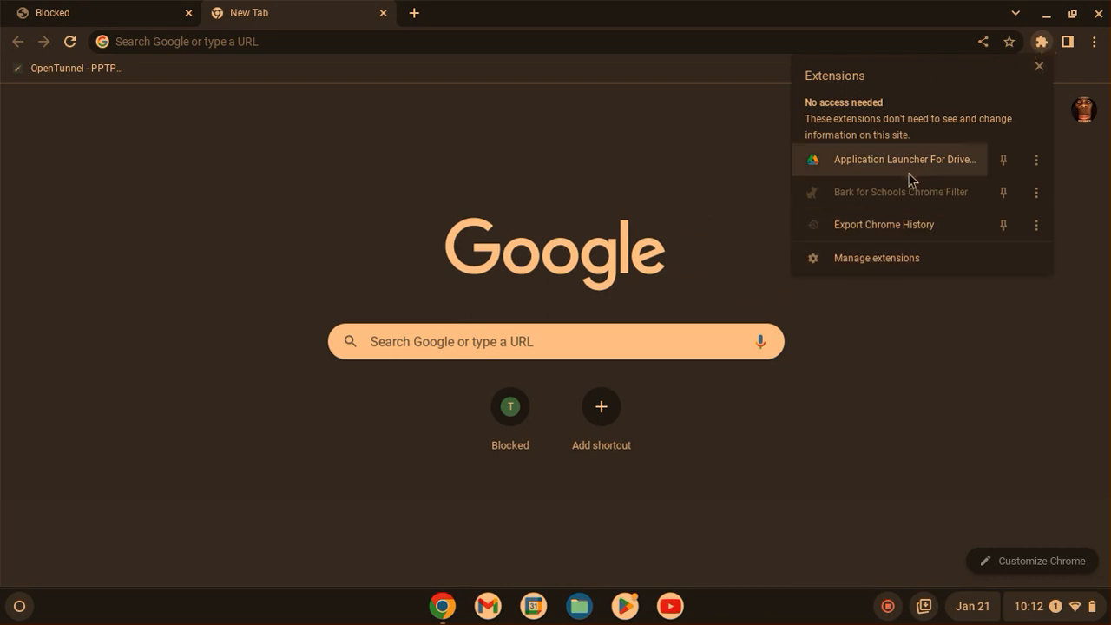
mouse_move(900, 192)
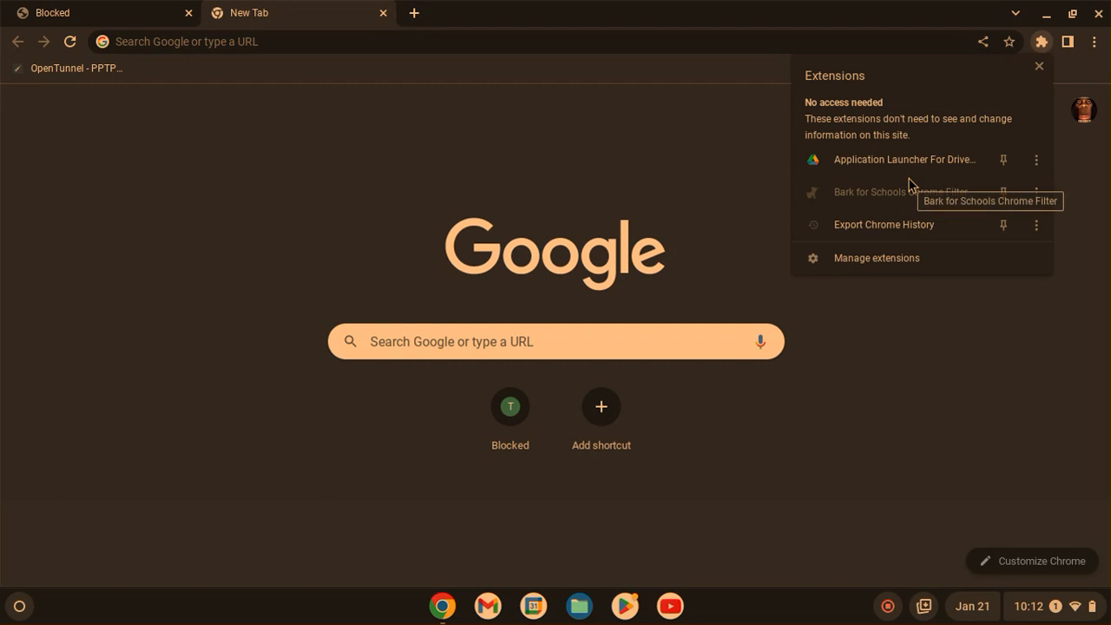
mouse_move(726, 151)
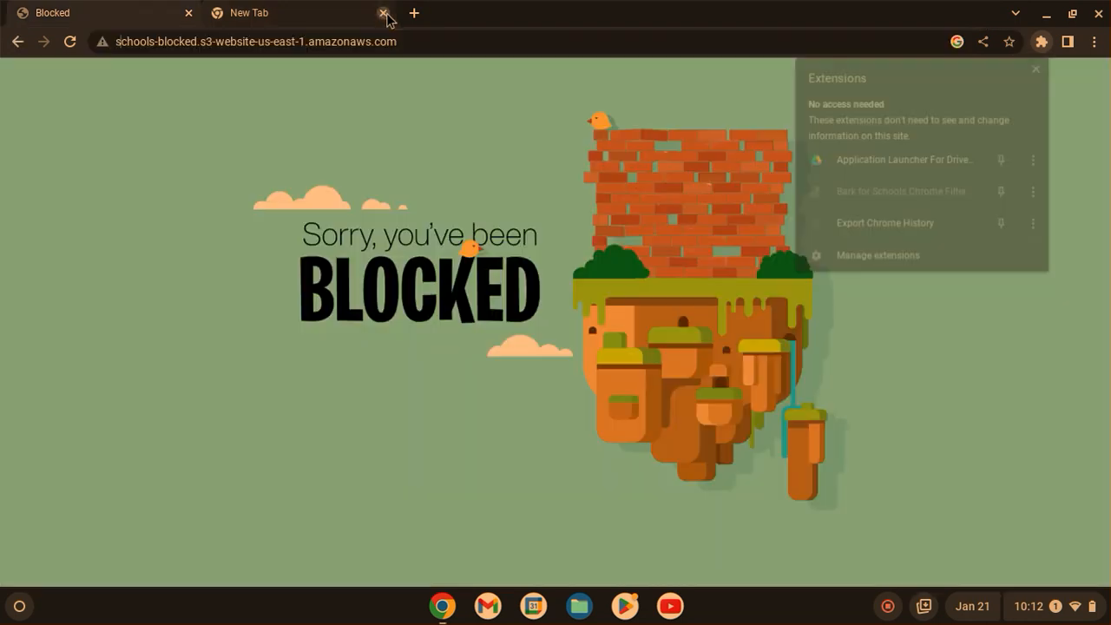
- Close the extra tab, return to the discord search results, and dock Chrome left
left_click(383, 12)
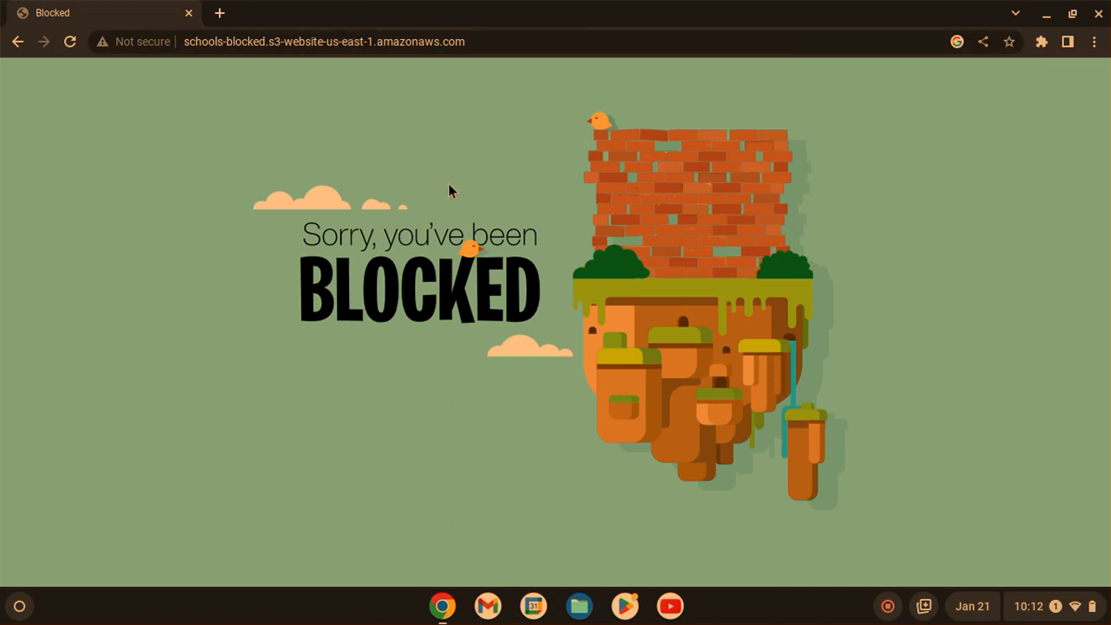
left_click(17, 41)
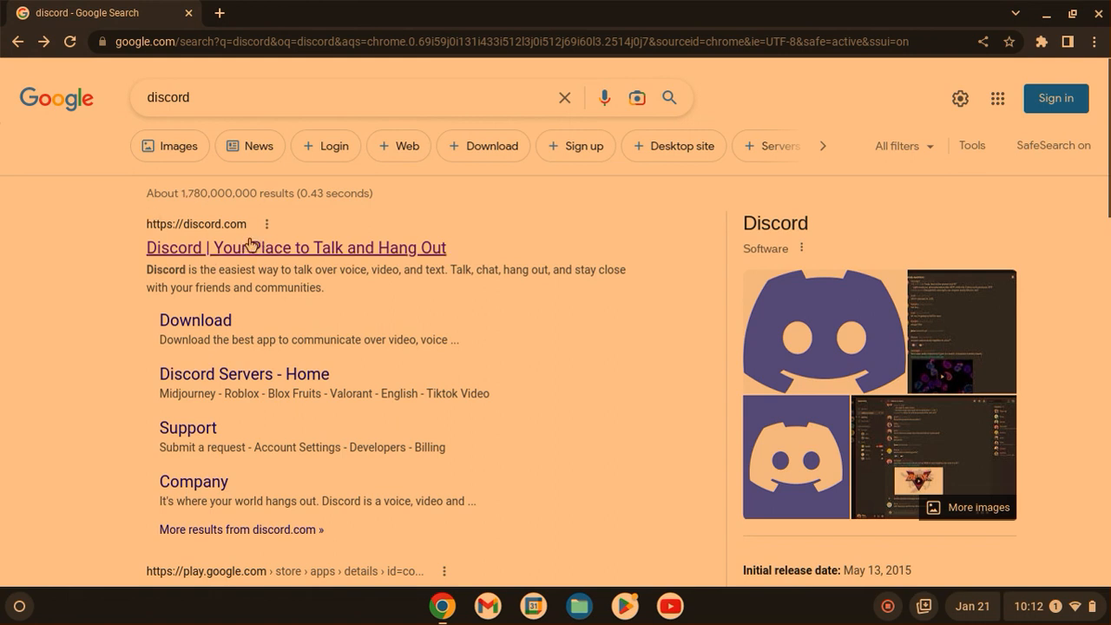
mouse_move(537, 7)
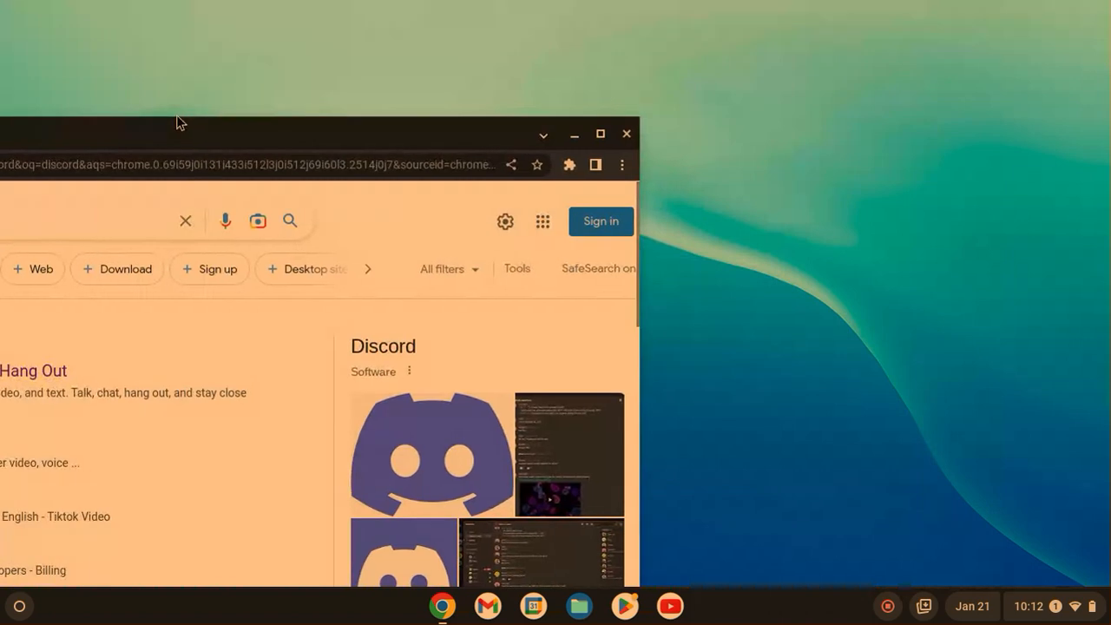
left_click(600, 134)
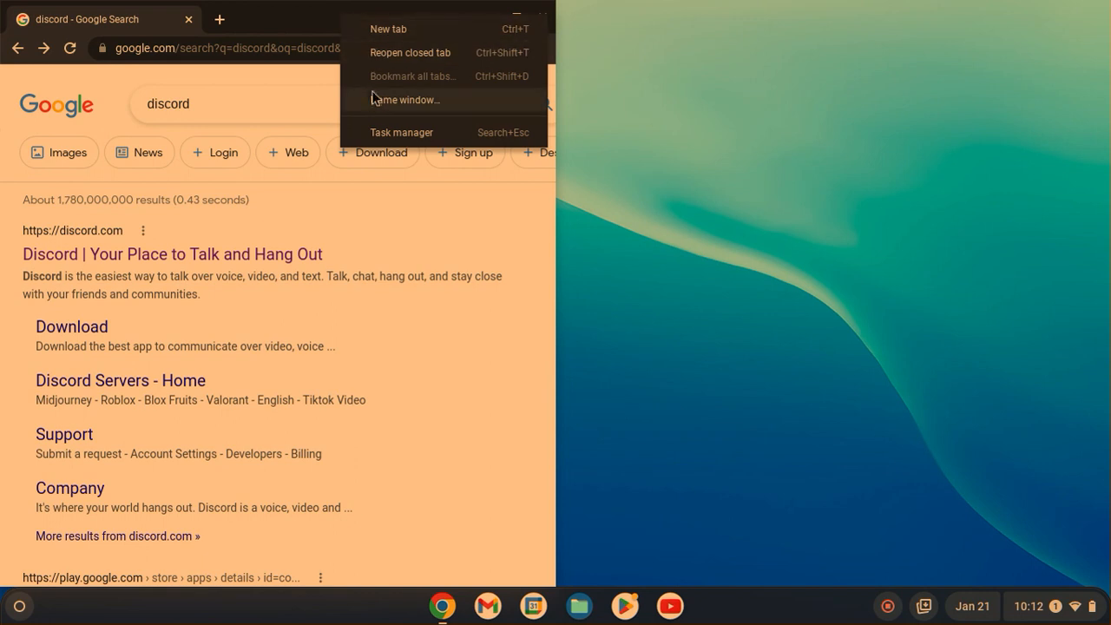
- In Task Manager, end the 'Extension: Bark for Schools' process
left_click(401, 132)
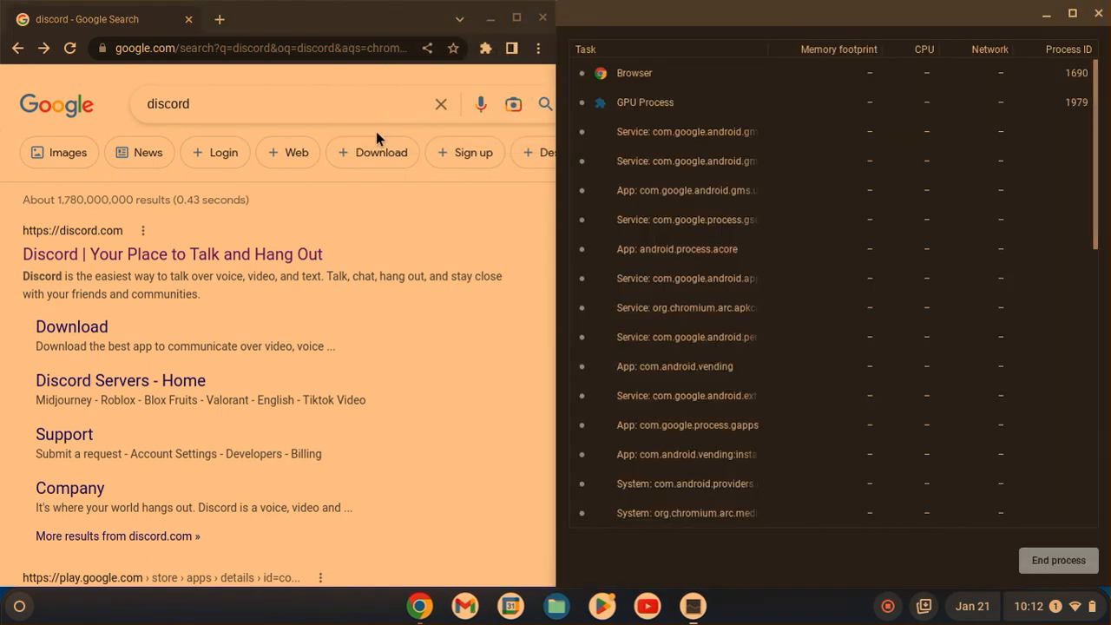
mouse_move(668, 225)
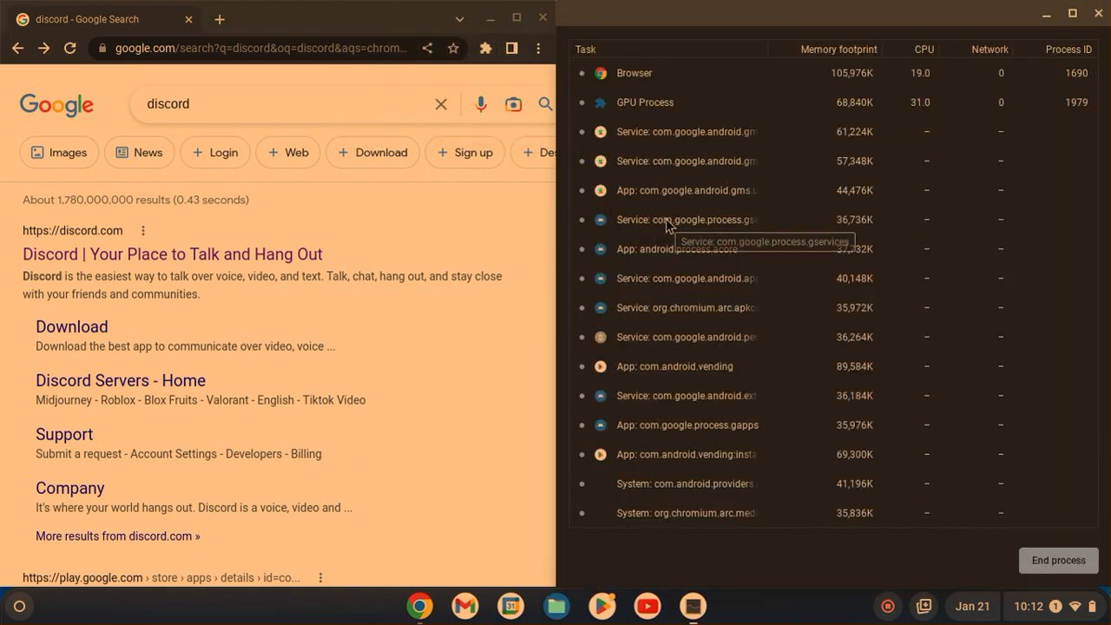
scroll("down", 3)
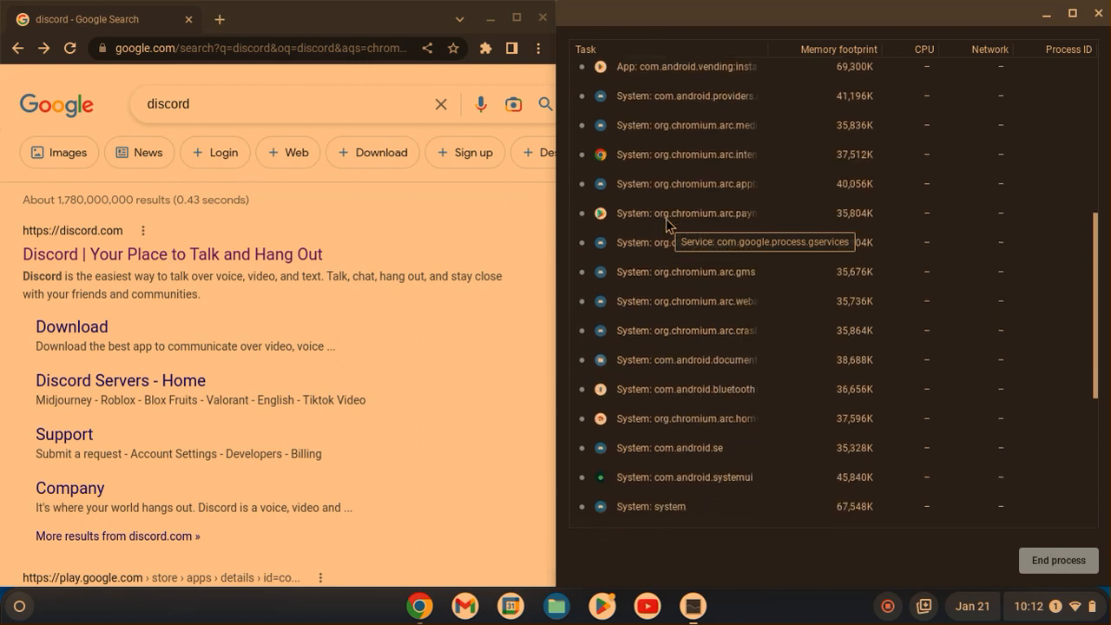
scroll("down", 3)
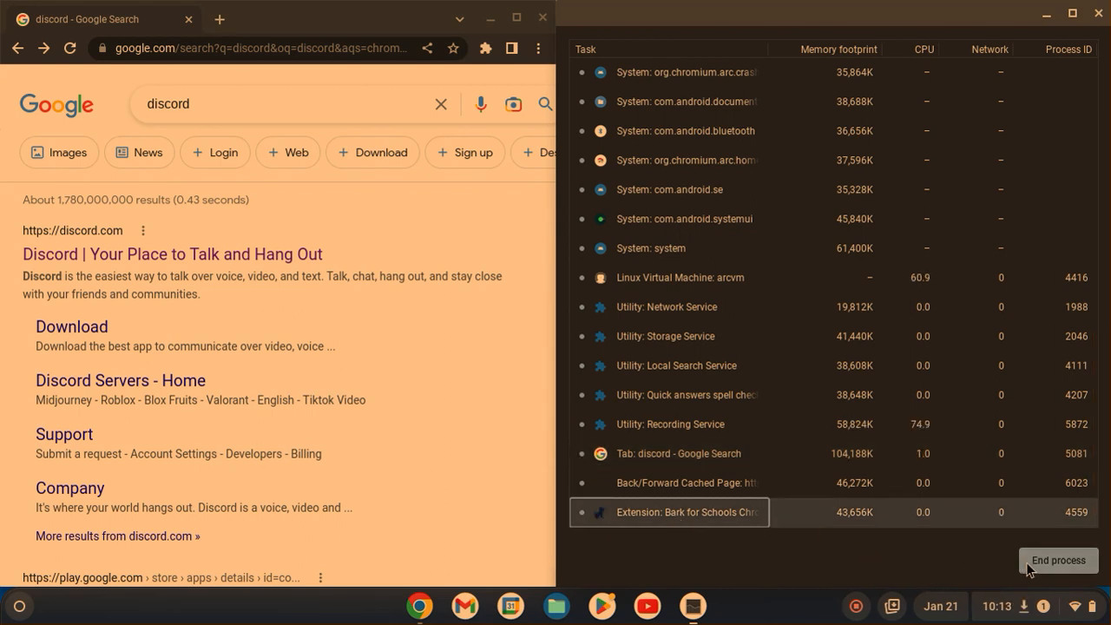
left_click(1058, 560)
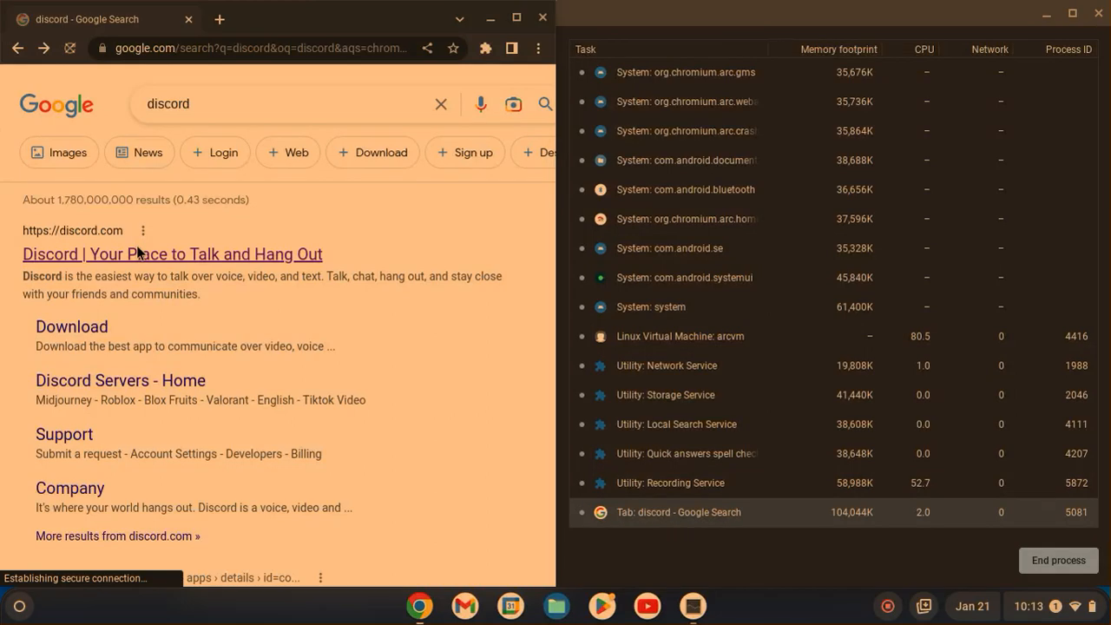
- Load discord.com, end the respawned Bark process, open Login, and start typing the email
left_click(171, 254)
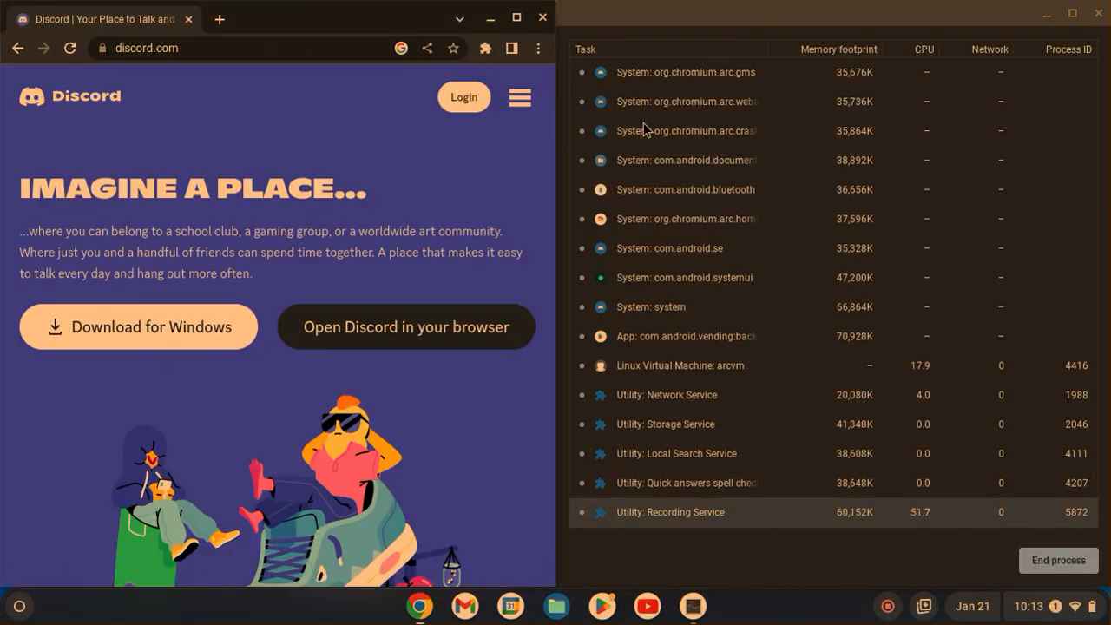
scroll("down", 3)
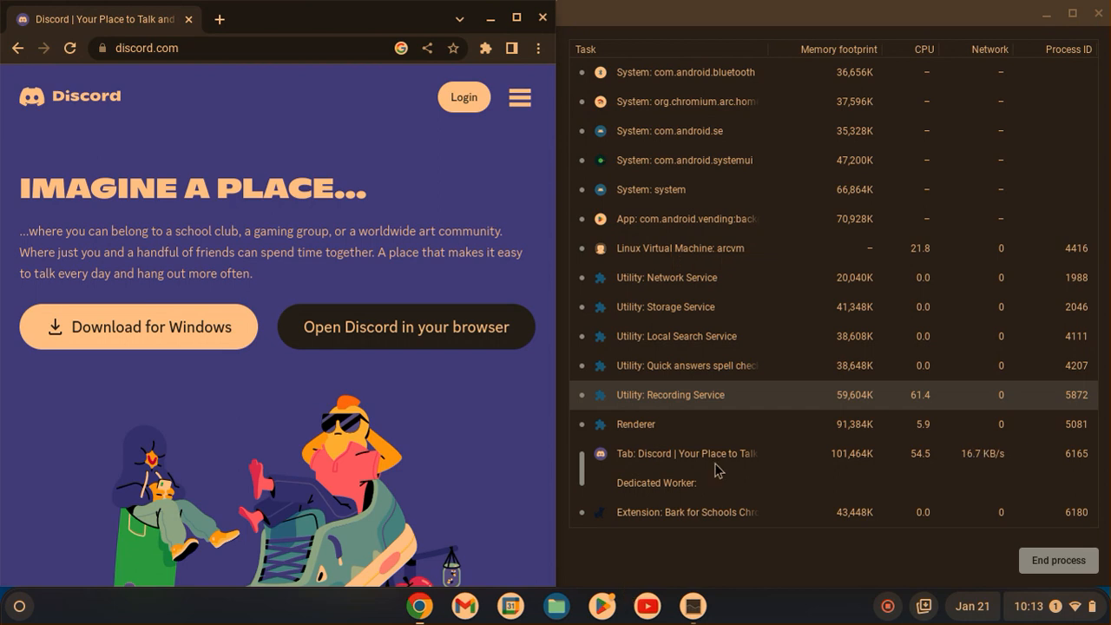
mouse_move(749, 518)
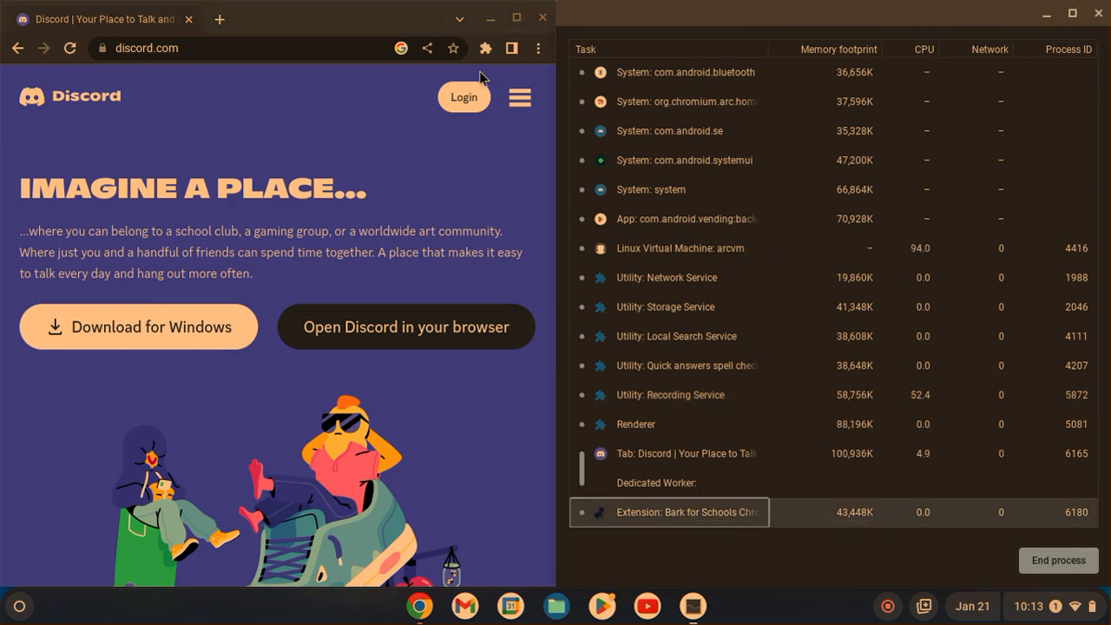
mouse_move(519, 126)
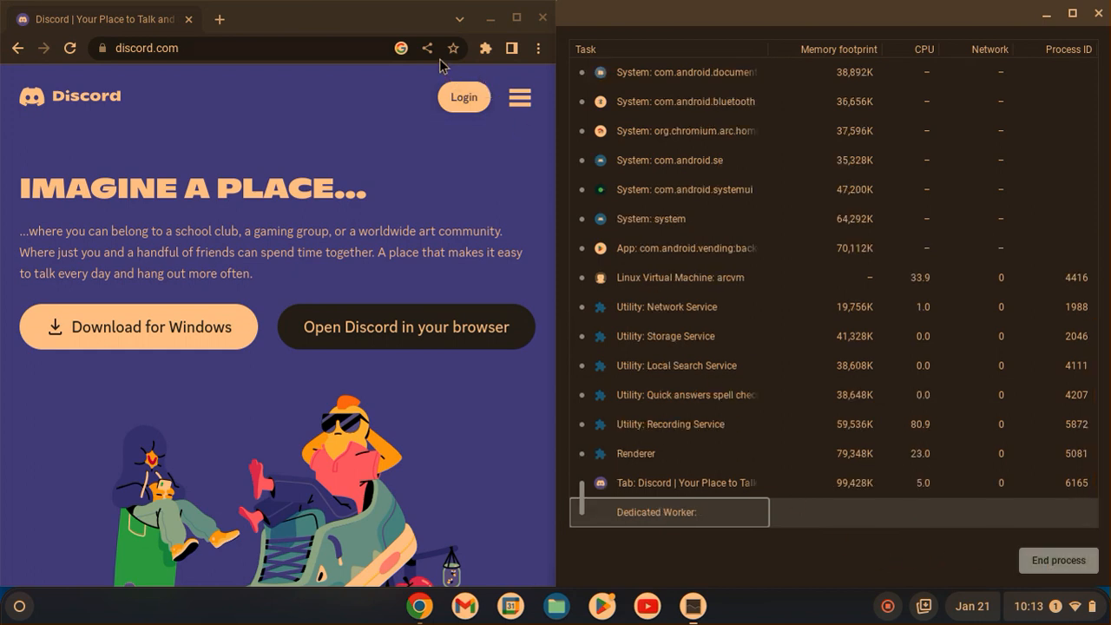
left_click(463, 96)
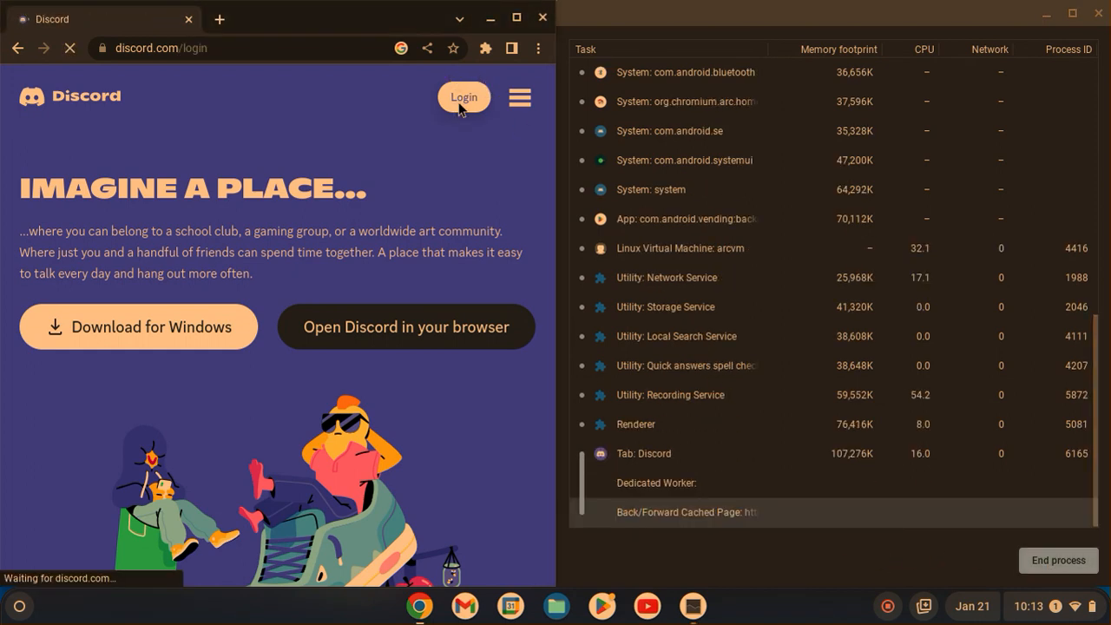
left_click(464, 97)
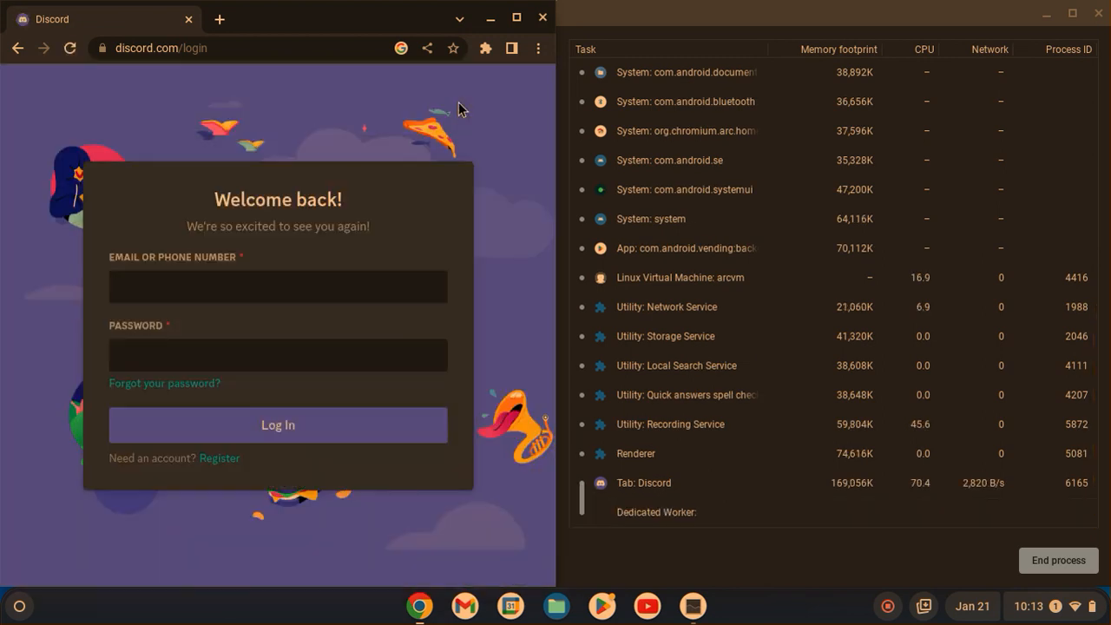
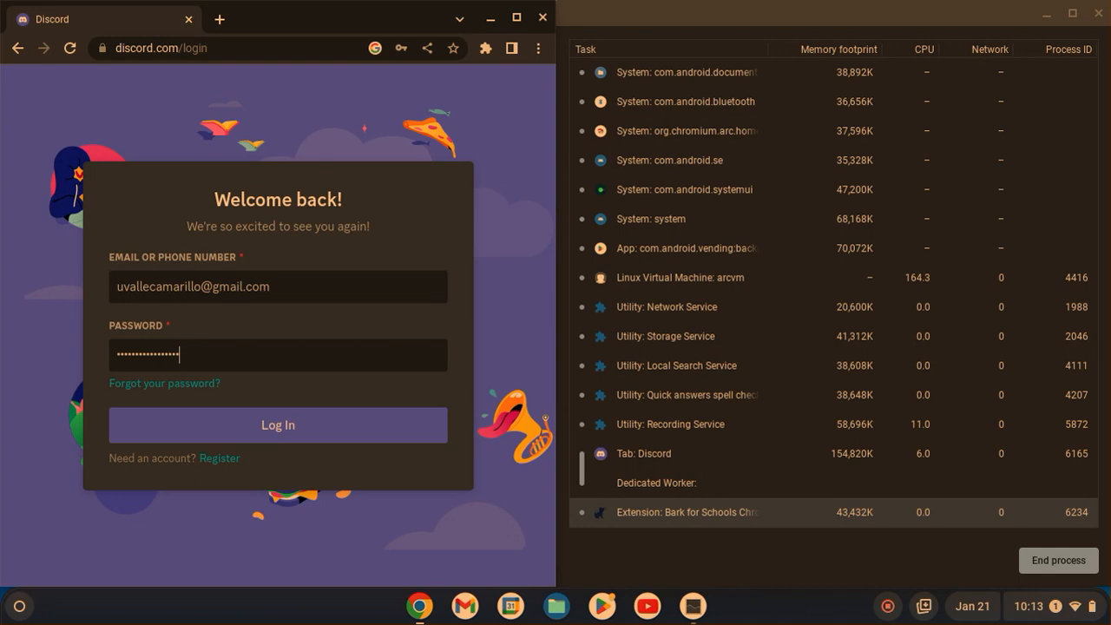
left_click(278, 424)
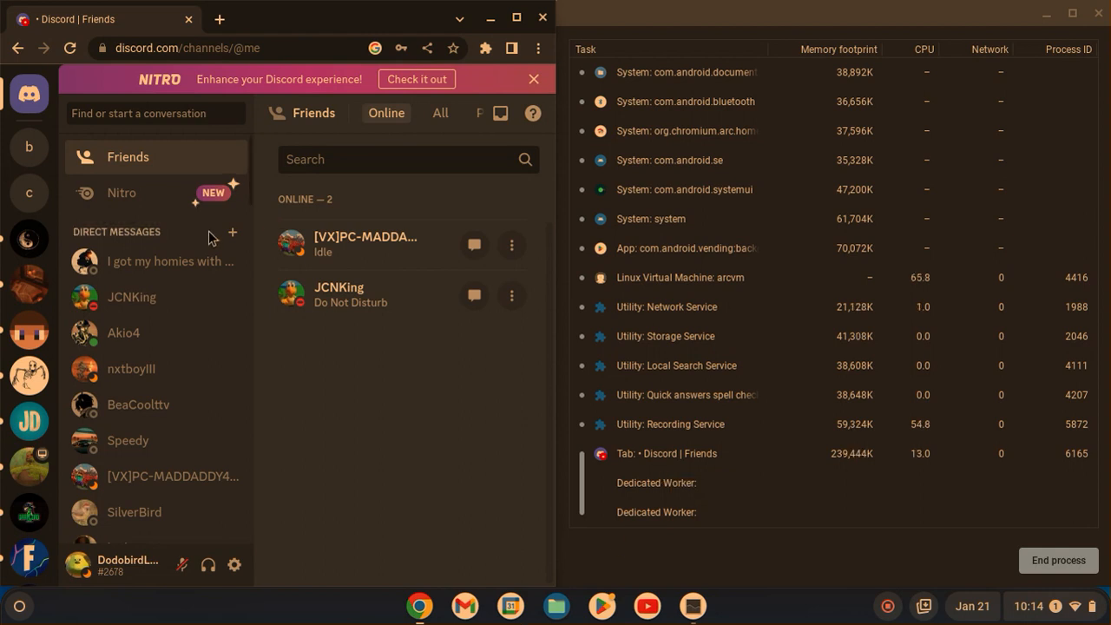
- Open the first DM, add a new tab, view your profile card, then switch to the new tab
left_click(156, 261)
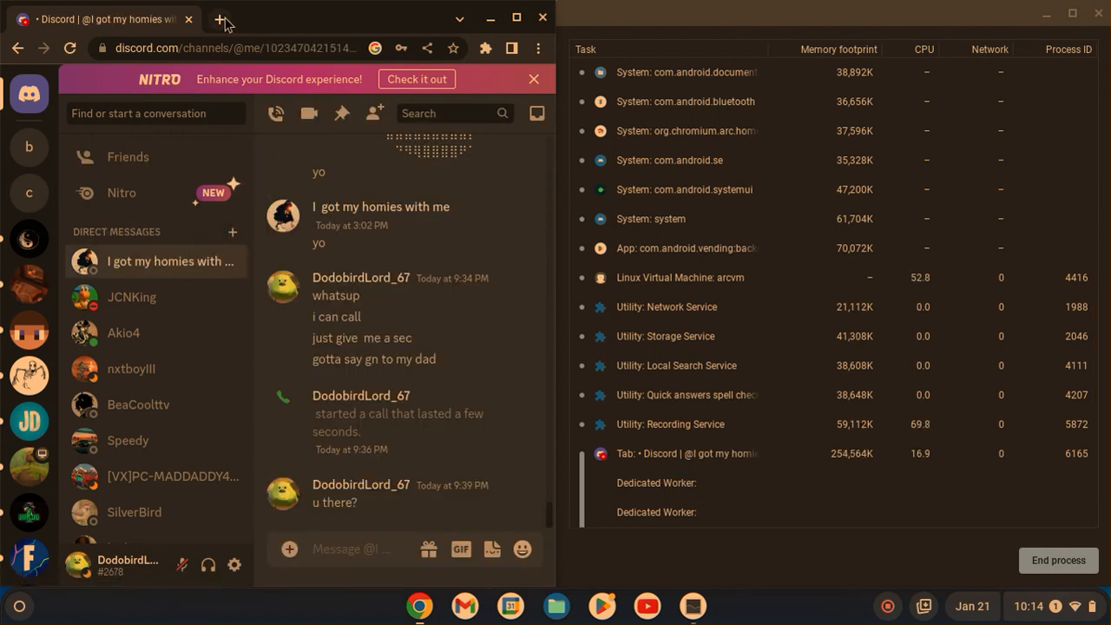
left_click(223, 19)
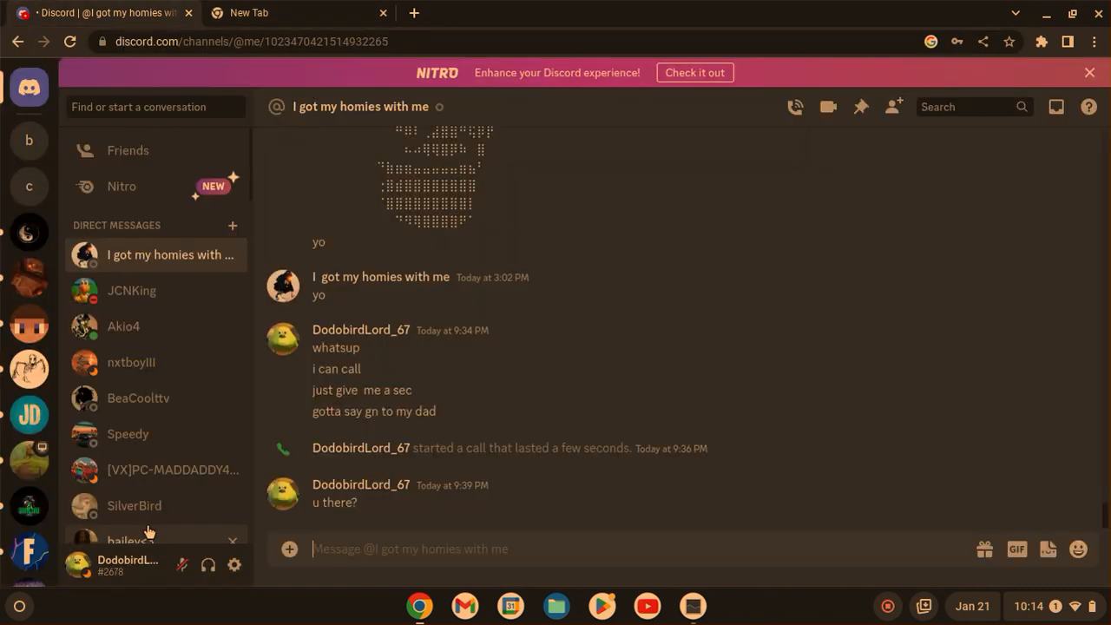
mouse_move(149, 579)
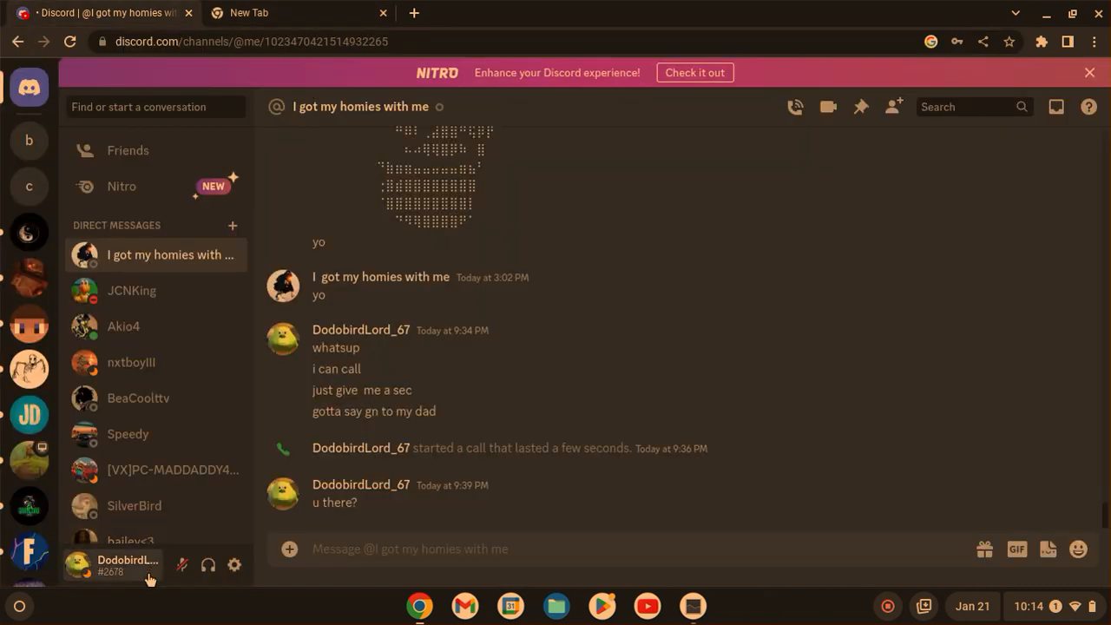
left_click(127, 564)
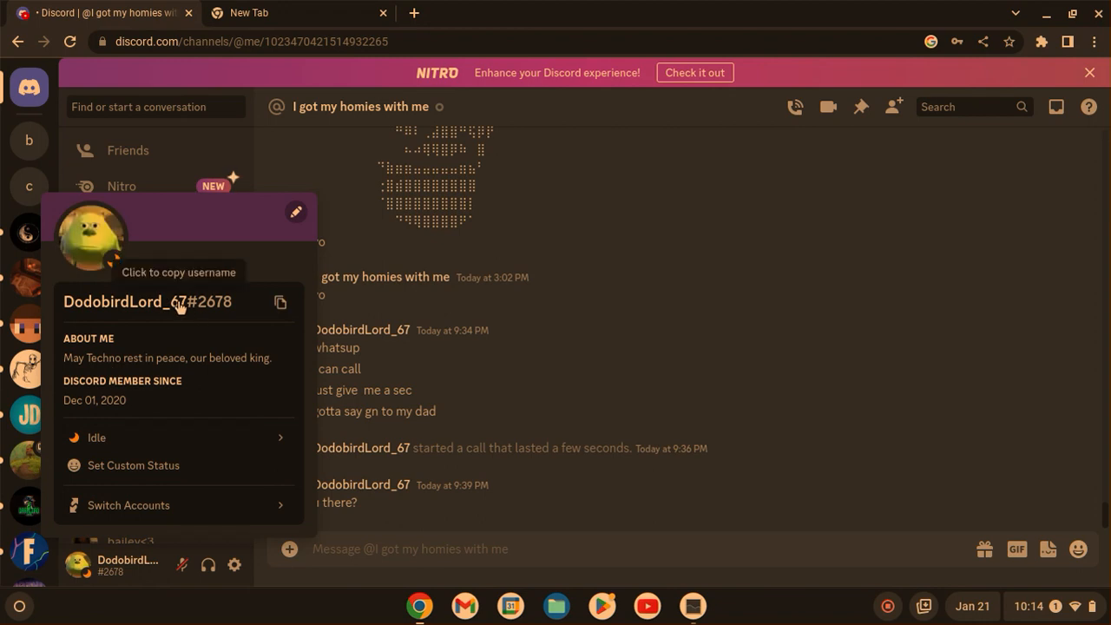
left_click(300, 12)
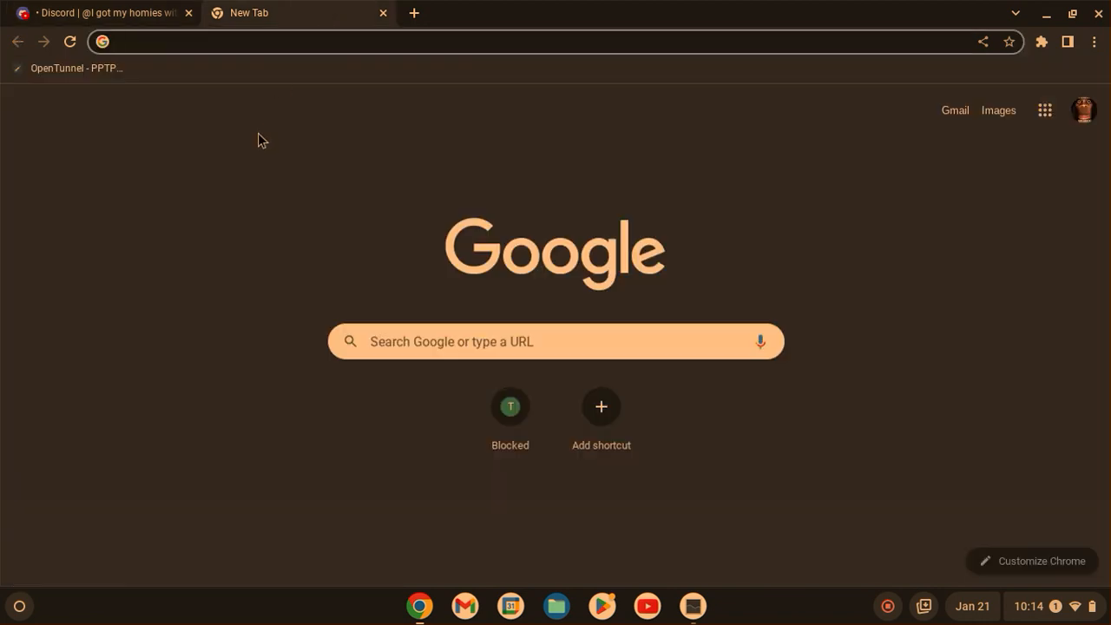
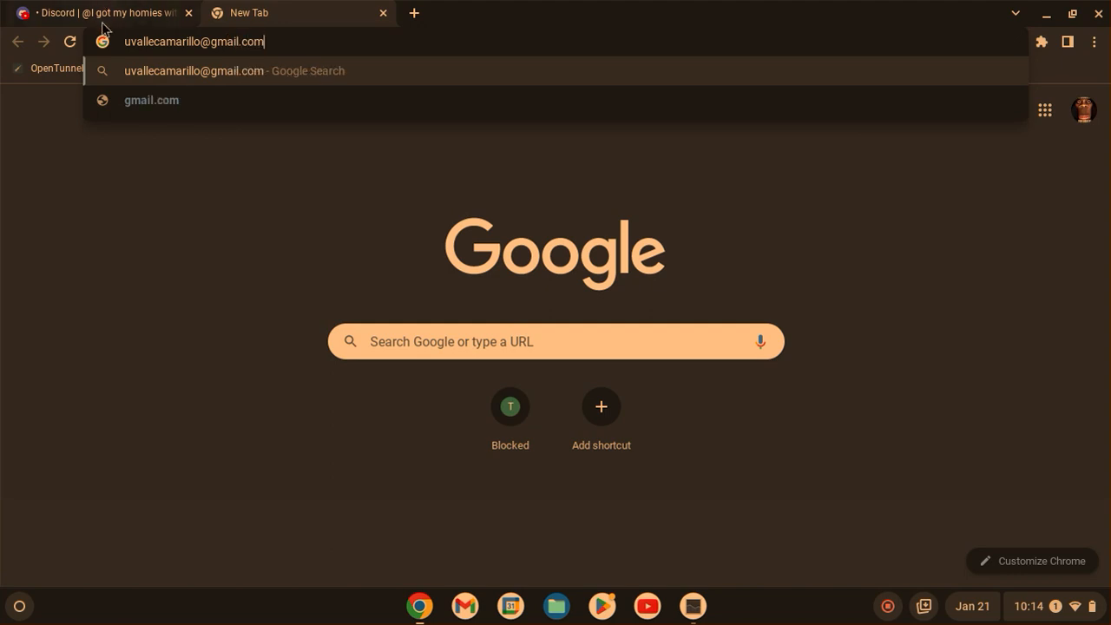
mouse_move(189, 48)
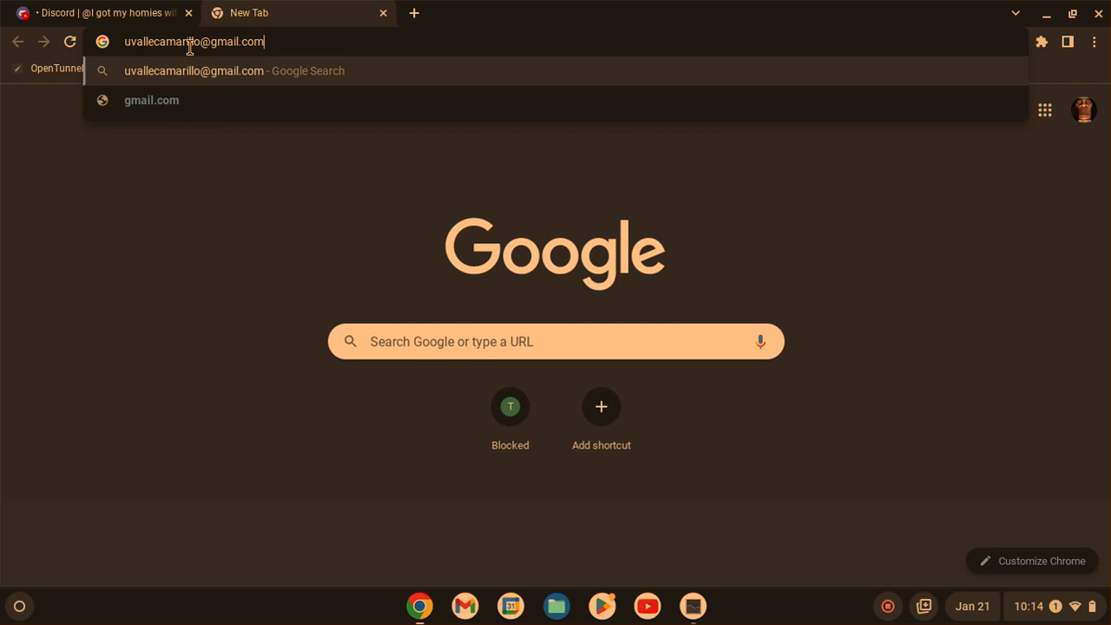
mouse_move(256, 77)
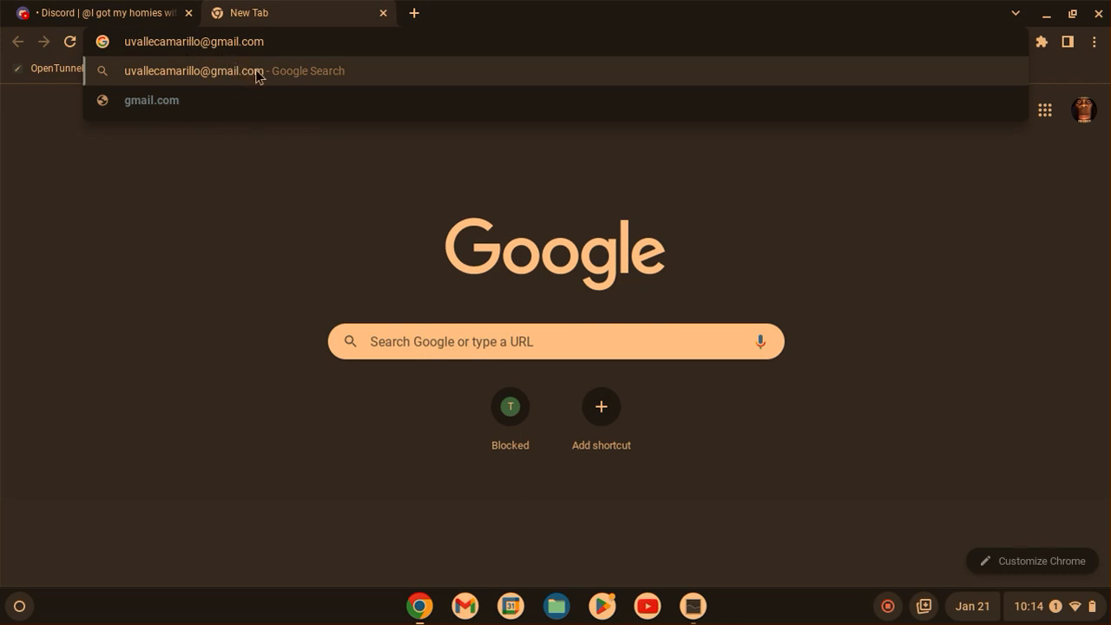
mouse_move(452, 97)
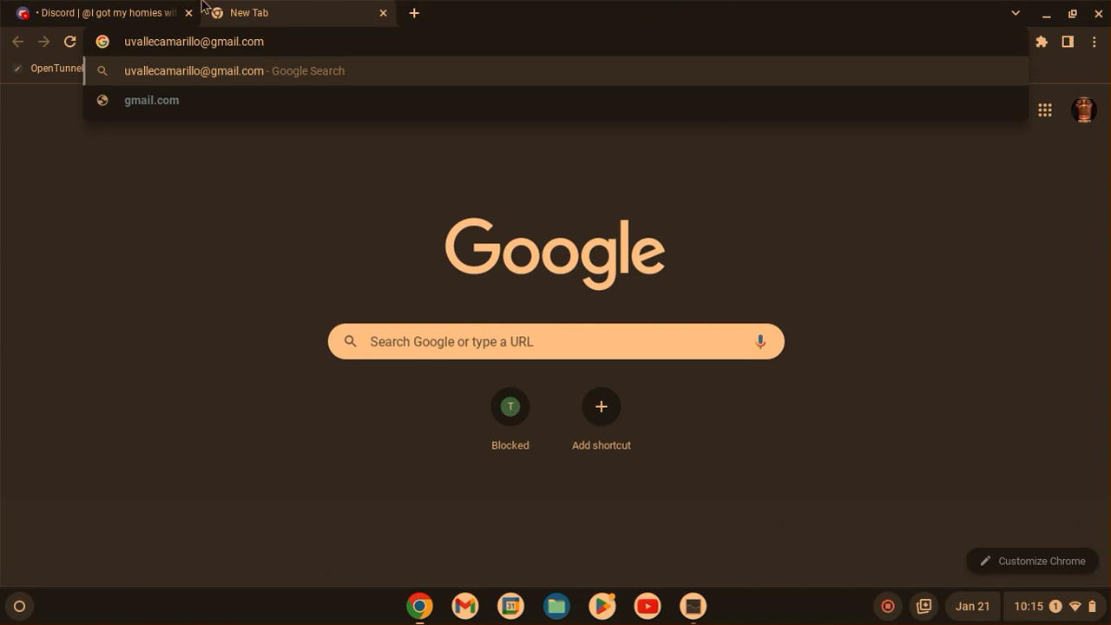
mouse_move(901, 608)
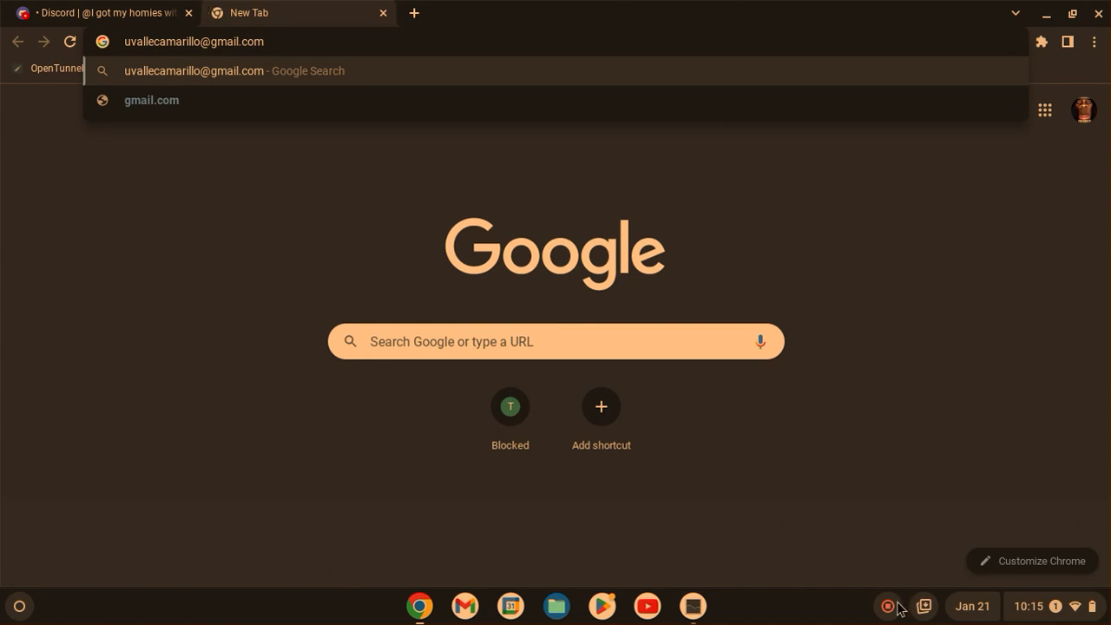